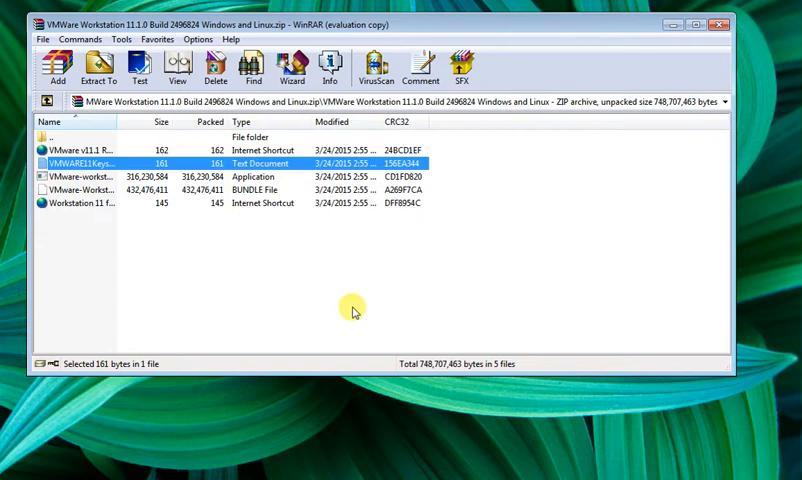
pyautogui.moveTo(5, 440)
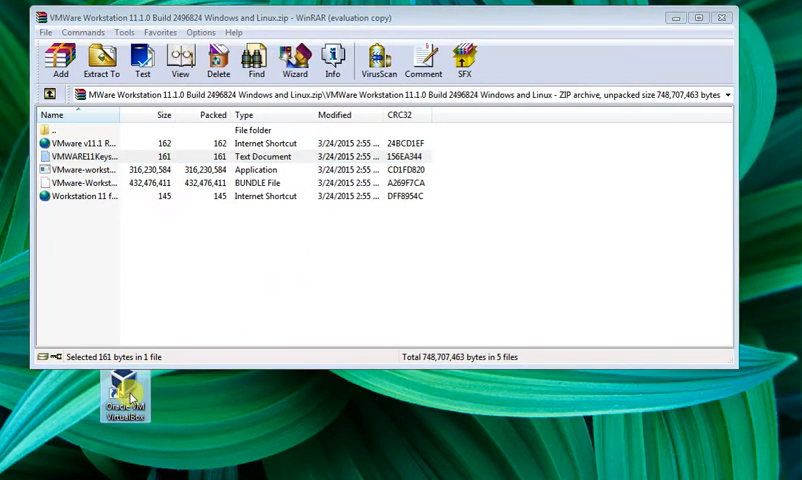
pyautogui.moveTo(116, 420)
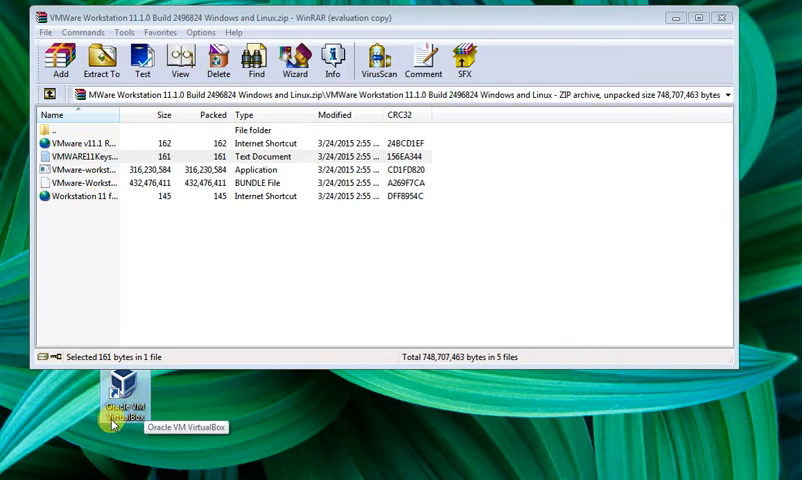
pyautogui.moveTo(442, 20)
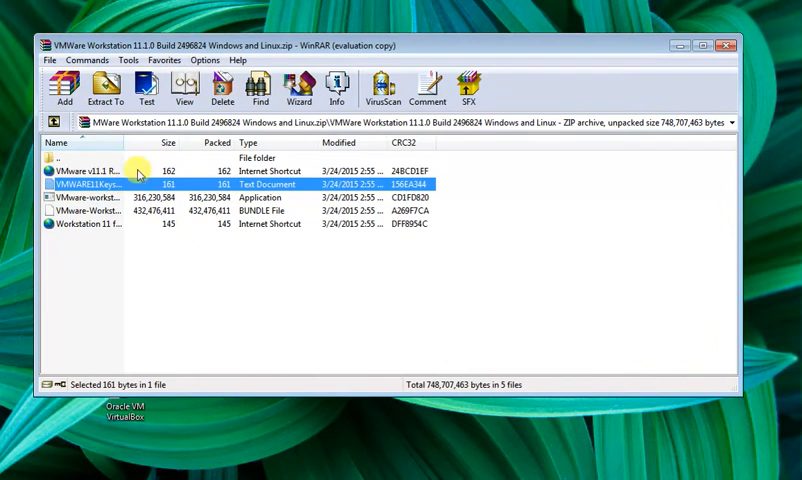
pyautogui.moveTo(108, 48)
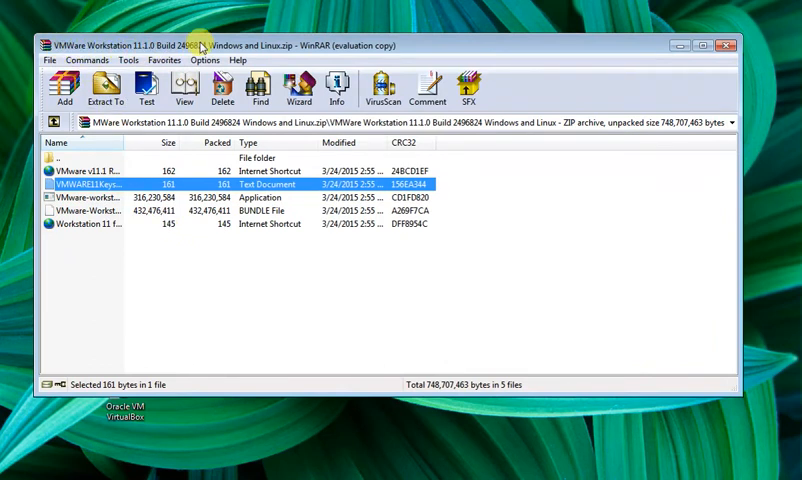
pyautogui.moveTo(239, 258)
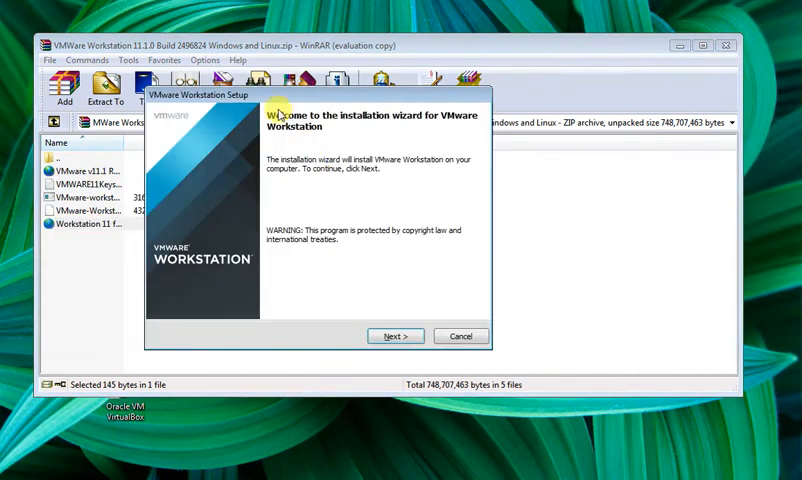
pyautogui.moveTo(234, 105)
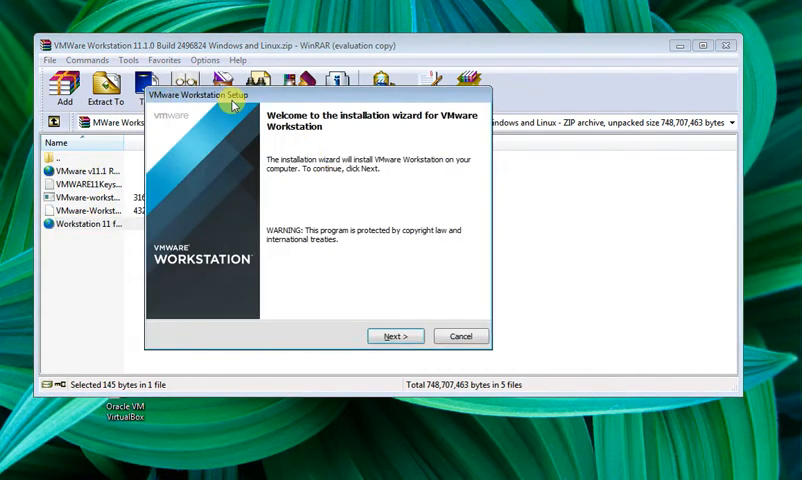
pyautogui.moveTo(298, 191)
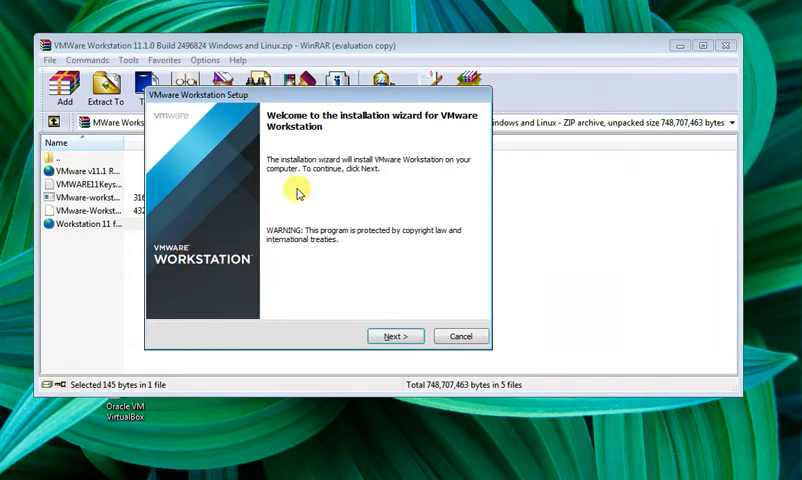
# Accept the license and run a Typical install without update checks or feedback, keeping both shortcuts
pyautogui.click(395, 335)
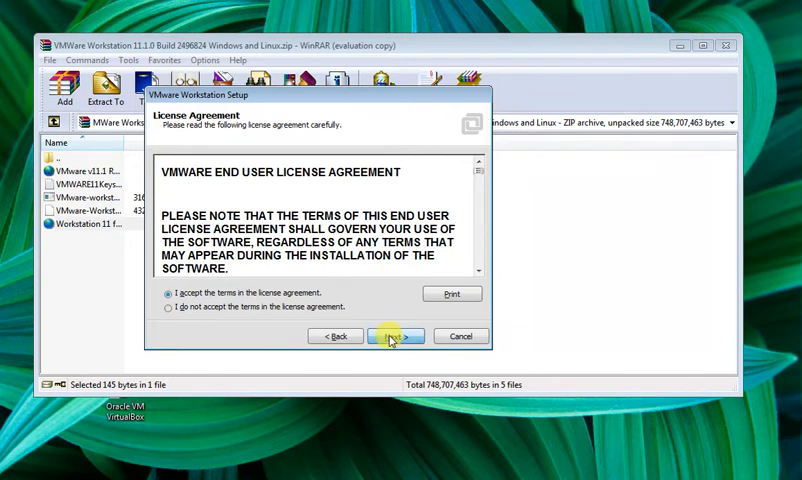
pyautogui.click(392, 335)
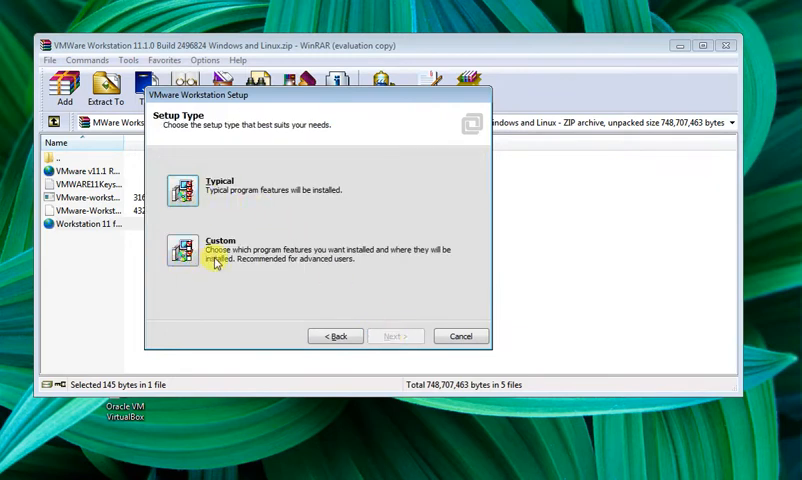
pyautogui.moveTo(156, 222)
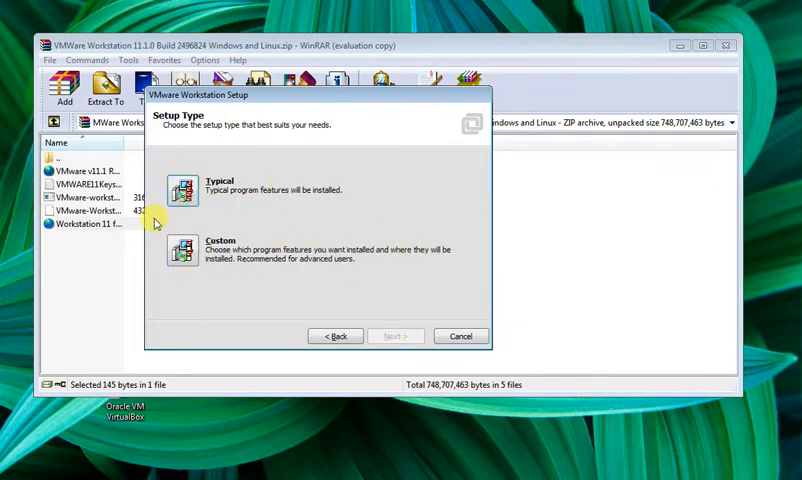
pyautogui.moveTo(185, 162)
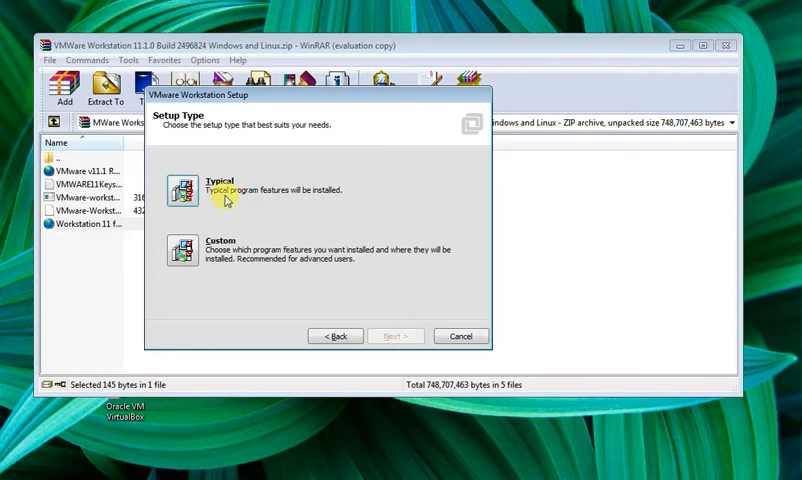
pyautogui.click(394, 335)
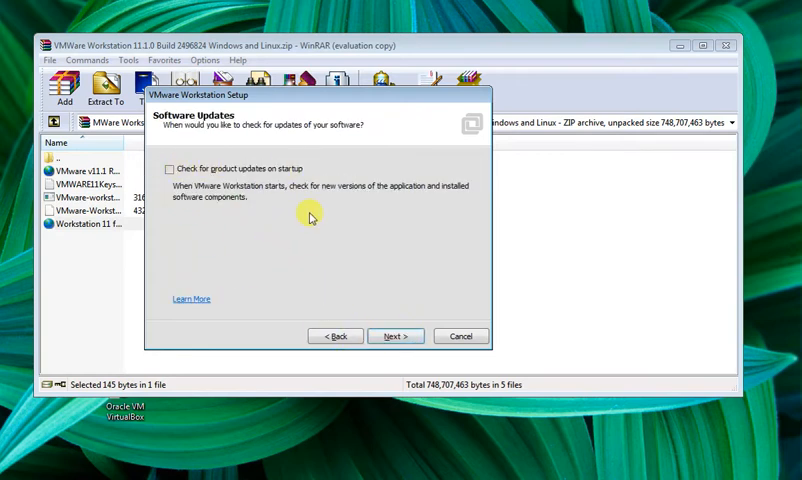
pyautogui.click(395, 335)
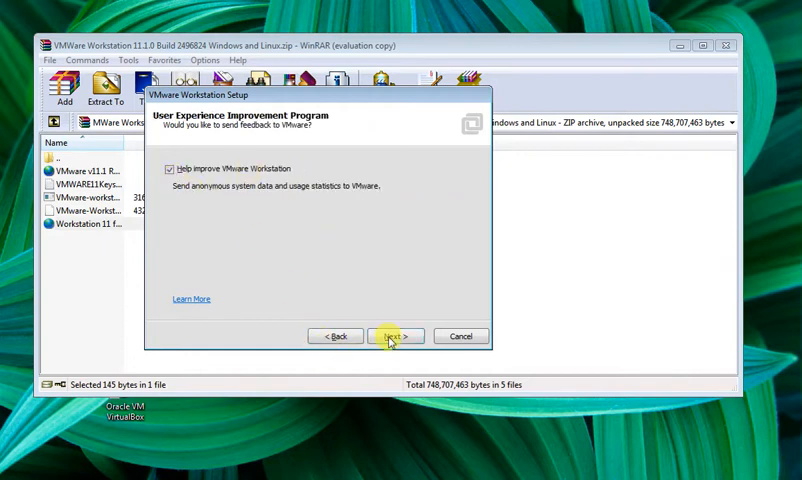
pyautogui.click(395, 335)
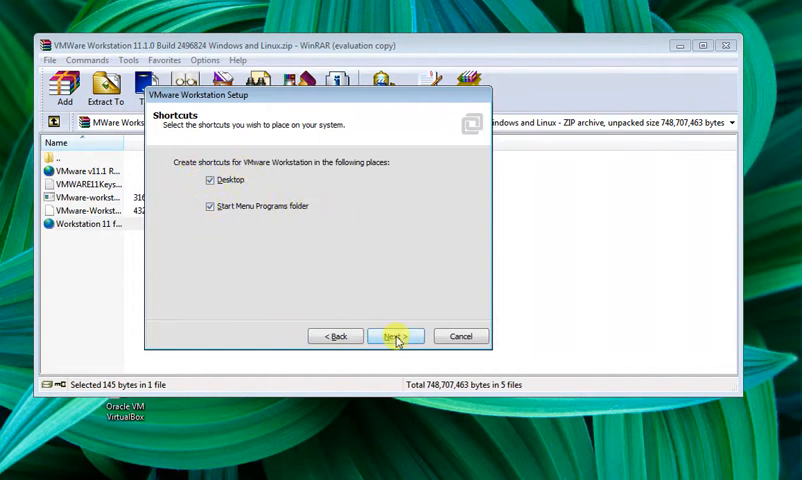
pyautogui.click(396, 336)
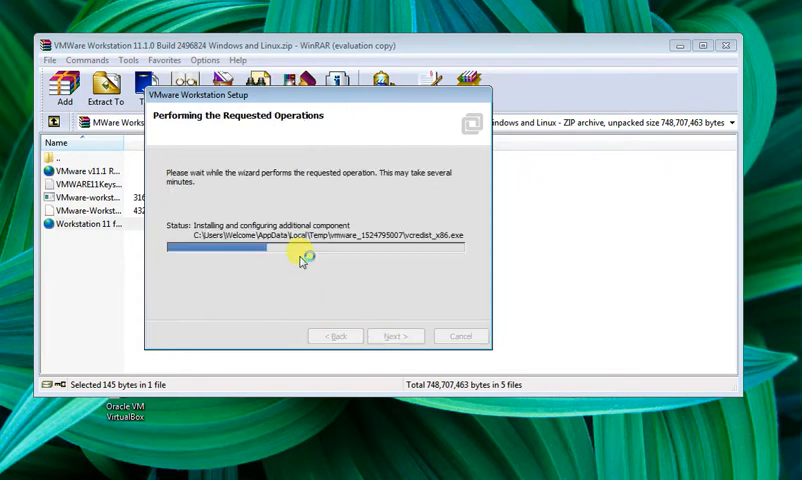
pyautogui.moveTo(333, 273)
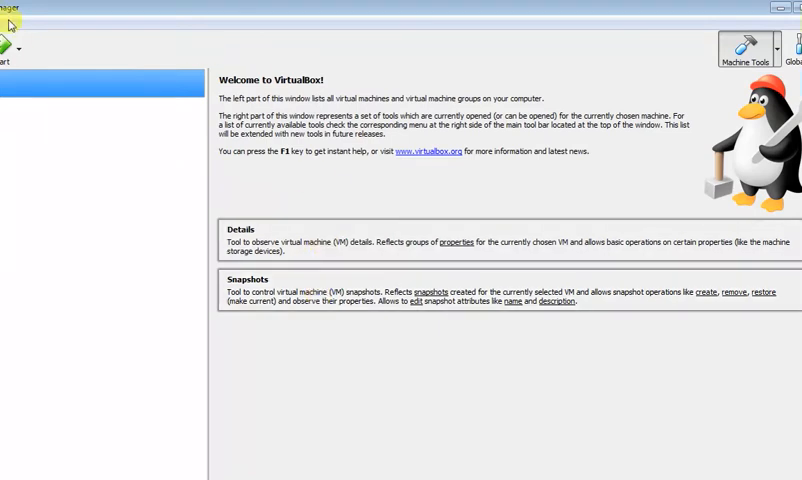
pyautogui.moveTo(600, 138)
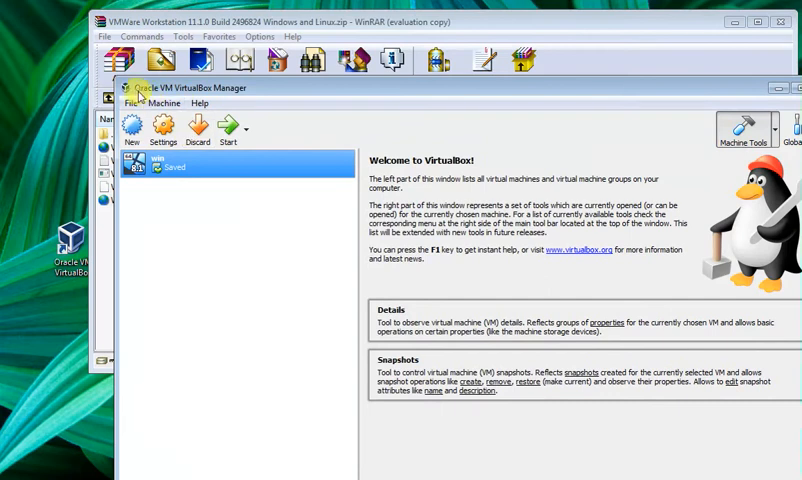
pyautogui.moveTo(255, 100)
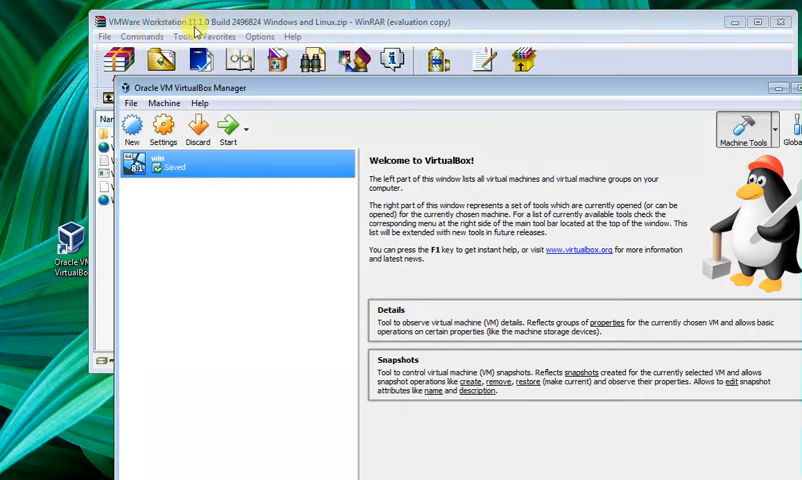
pyautogui.moveTo(260, 103)
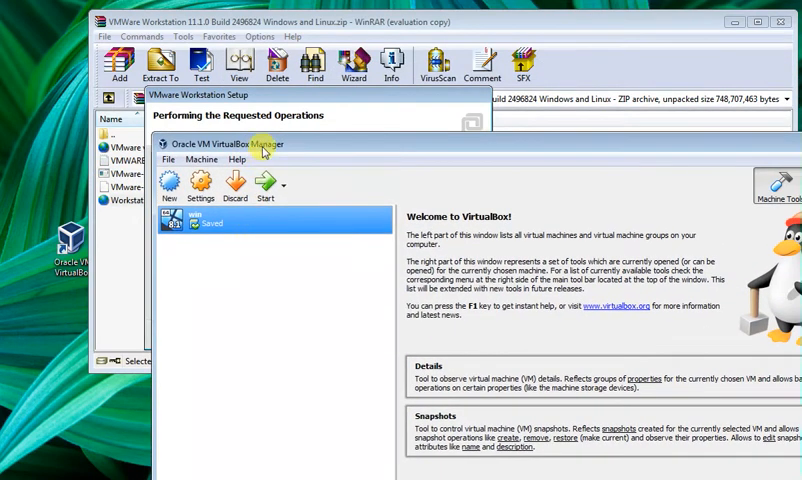
pyautogui.moveTo(318, 148)
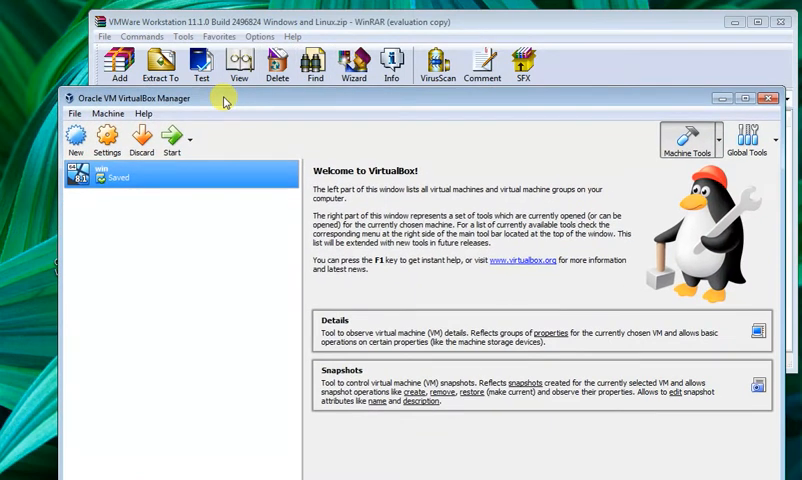
pyautogui.moveTo(249, 260)
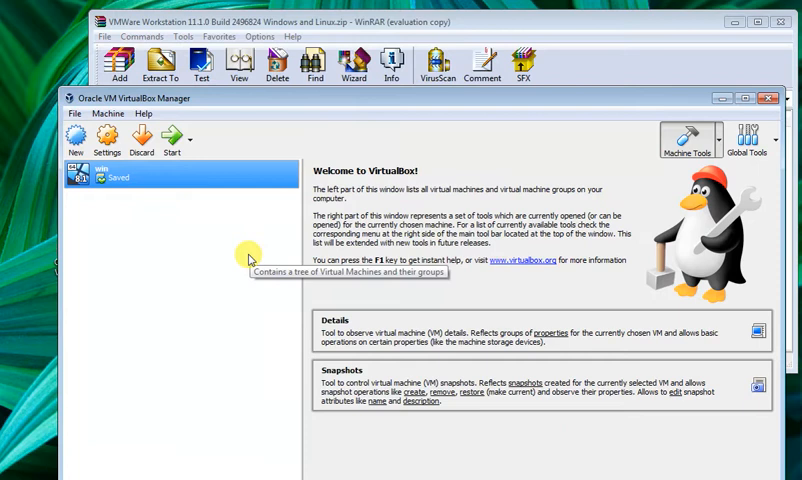
pyautogui.moveTo(250, 253)
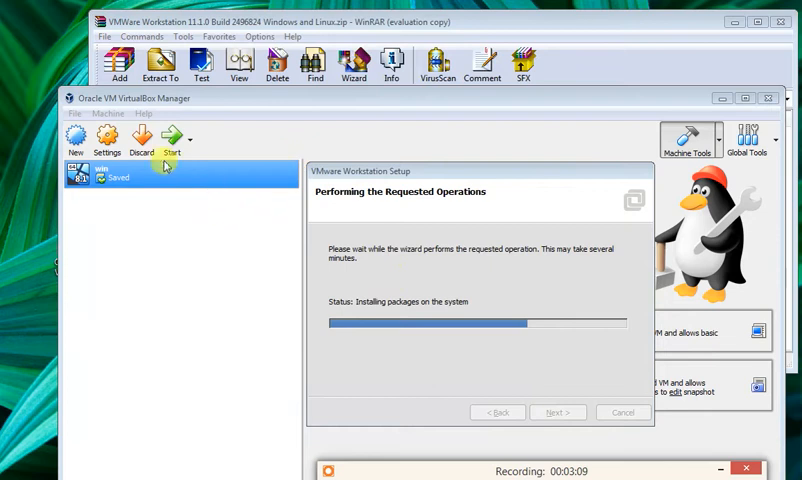
# Review the win VM's Encryption, System, Storage (Windows 8.1 image) and Serial Ports settings
pyautogui.click(106, 138)
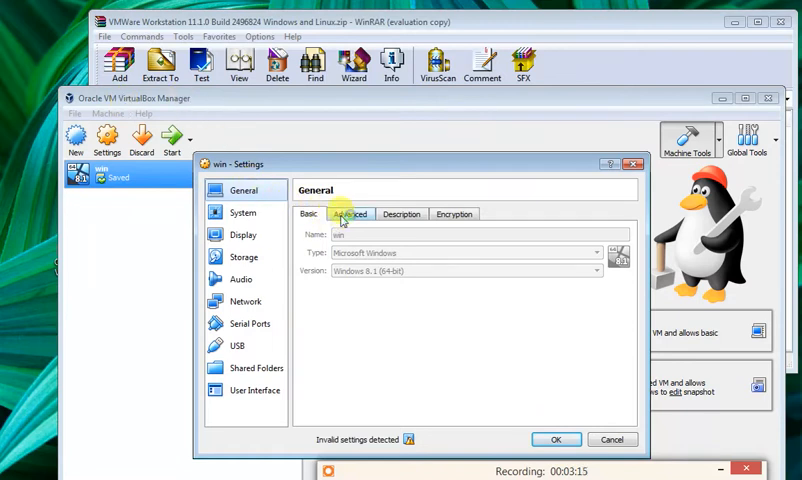
pyautogui.click(454, 213)
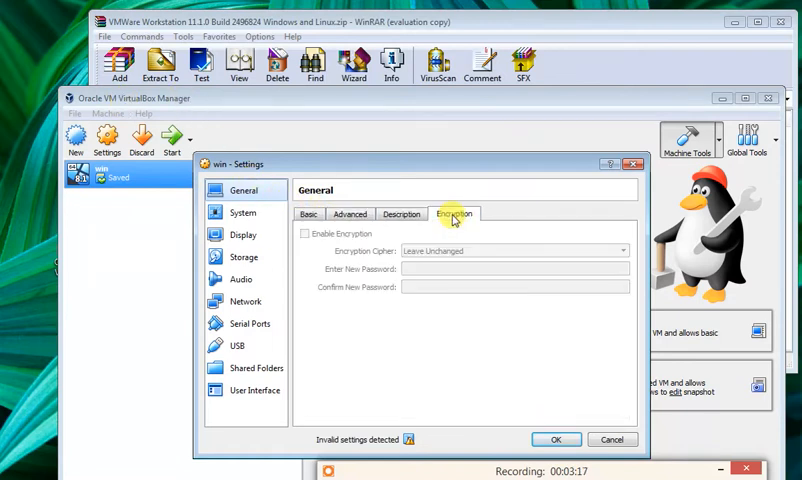
pyautogui.click(242, 213)
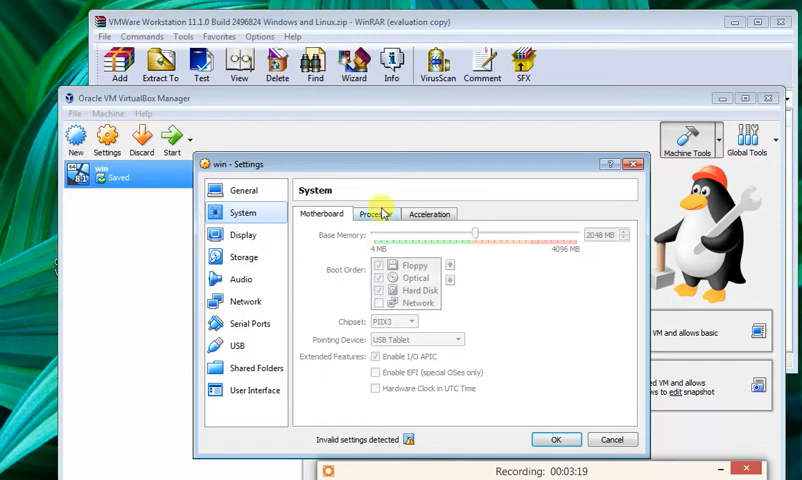
pyautogui.click(243, 257)
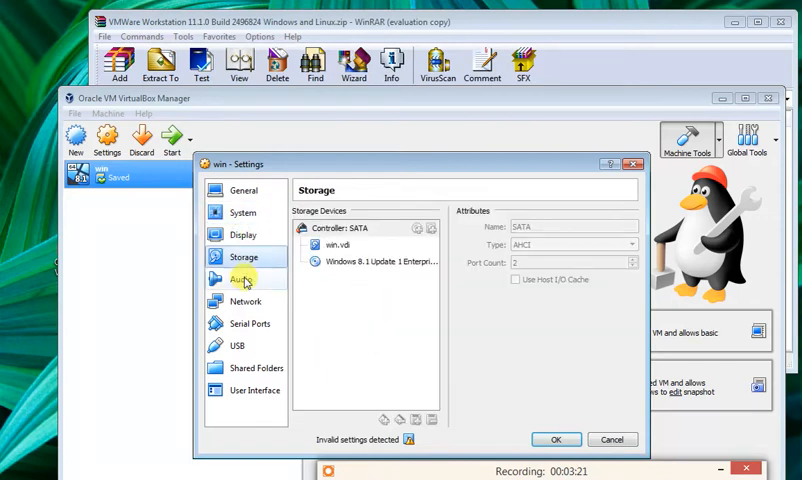
pyautogui.click(375, 261)
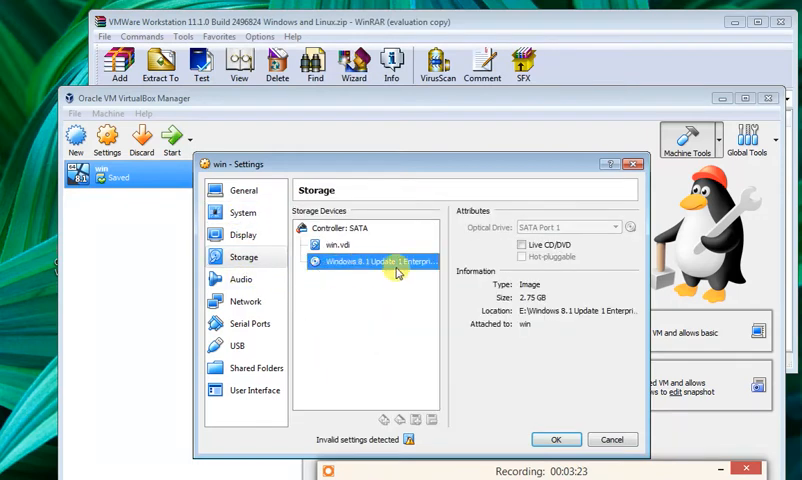
pyautogui.click(249, 323)
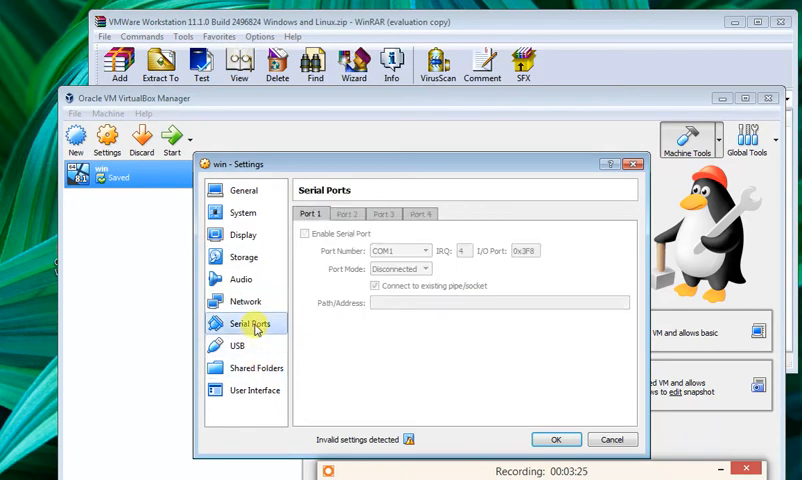
pyautogui.click(248, 388)
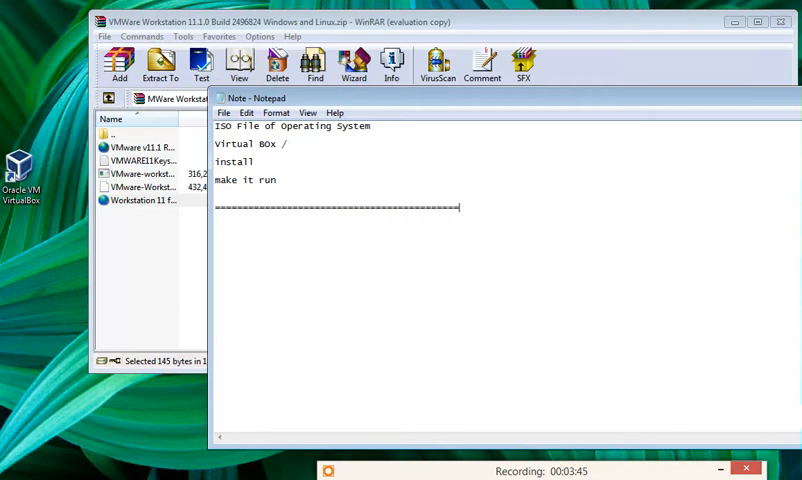
# Type the heading 'VMware Workstation 11.1.0' below the divider
pyautogui.write('V')
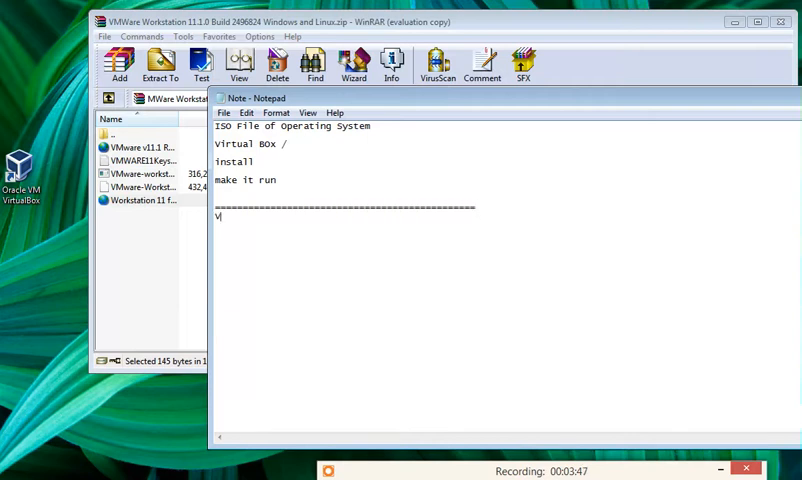
pyautogui.write('M')
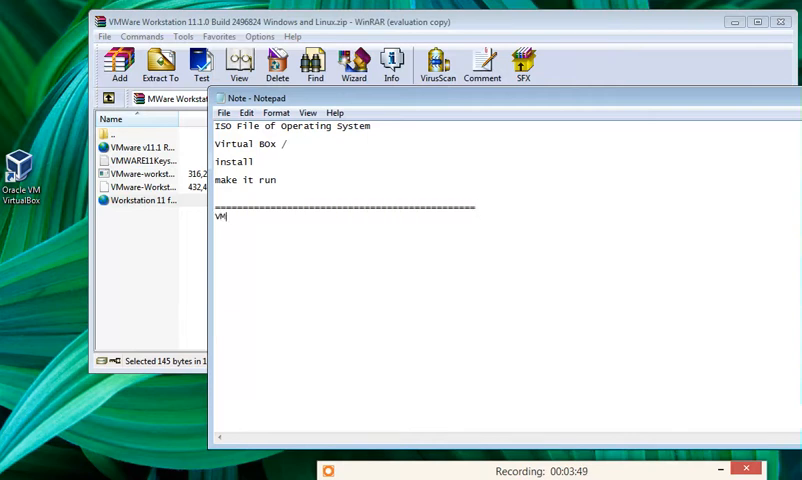
pyautogui.write('ware')
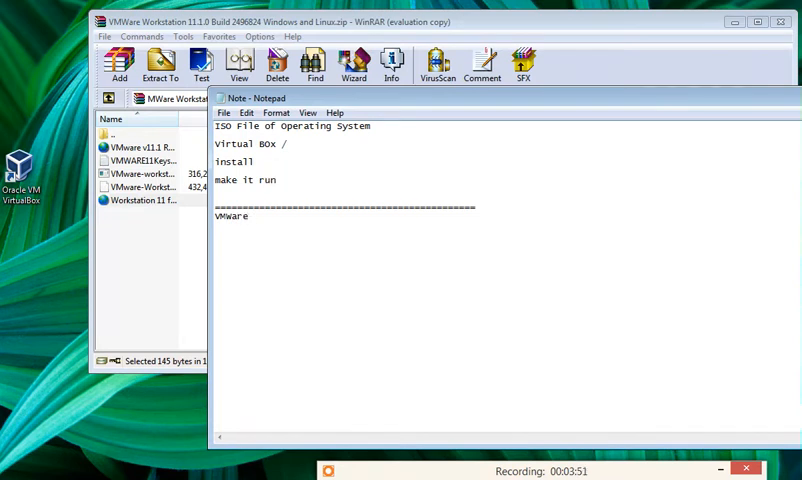
pyautogui.write('work')
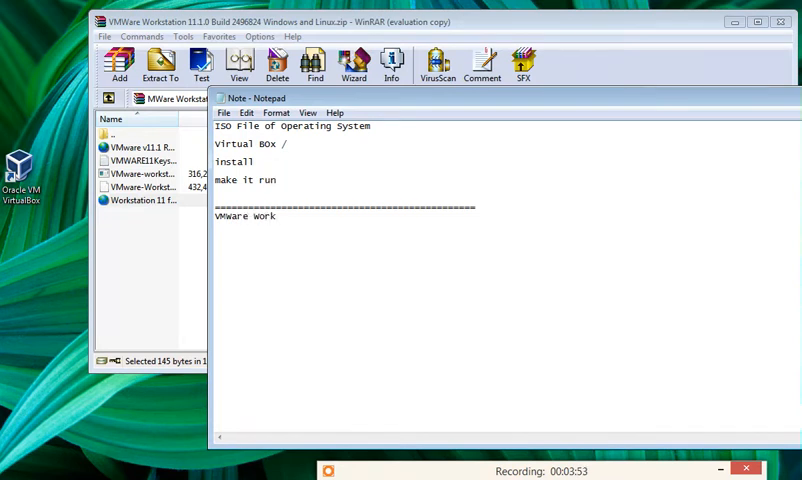
pyautogui.write('station')
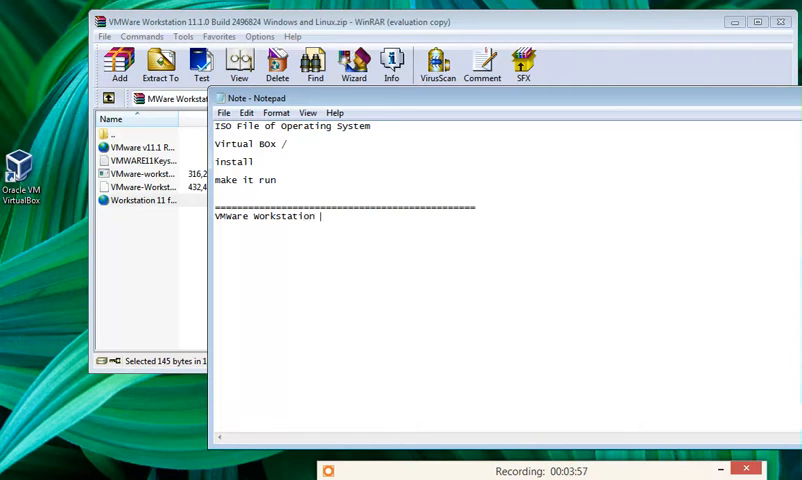
pyautogui.write('11')
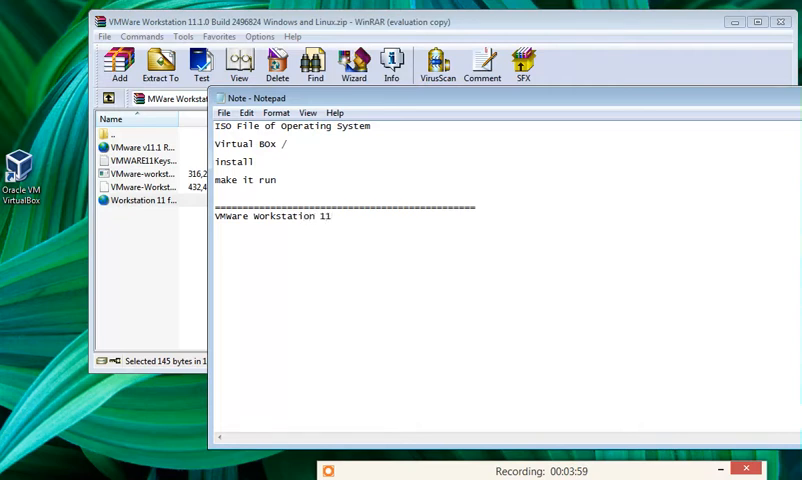
pyautogui.write('.1.0')
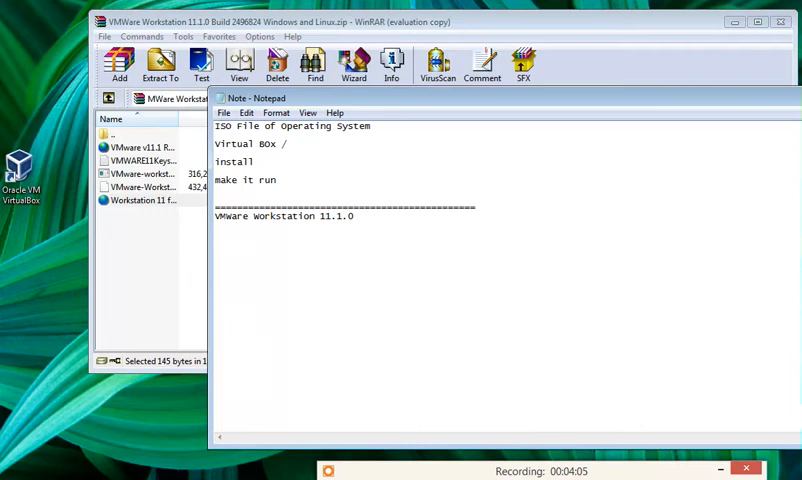
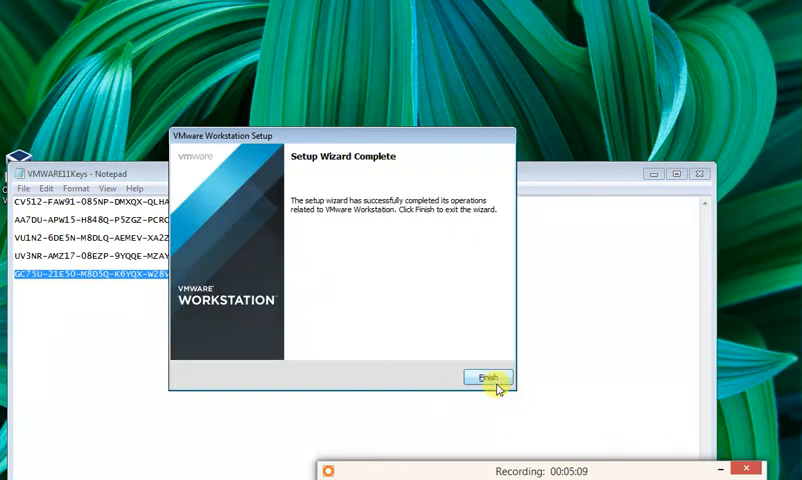
# Add the notes 'Good Speed', 'Good Ram 4 Gb' and 'ISO file for installing and OS'
pyautogui.click(487, 377)
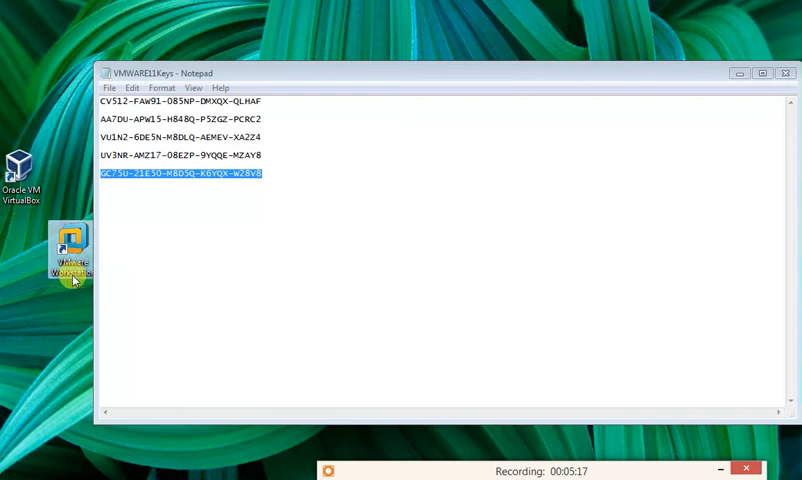
pyautogui.click(786, 72)
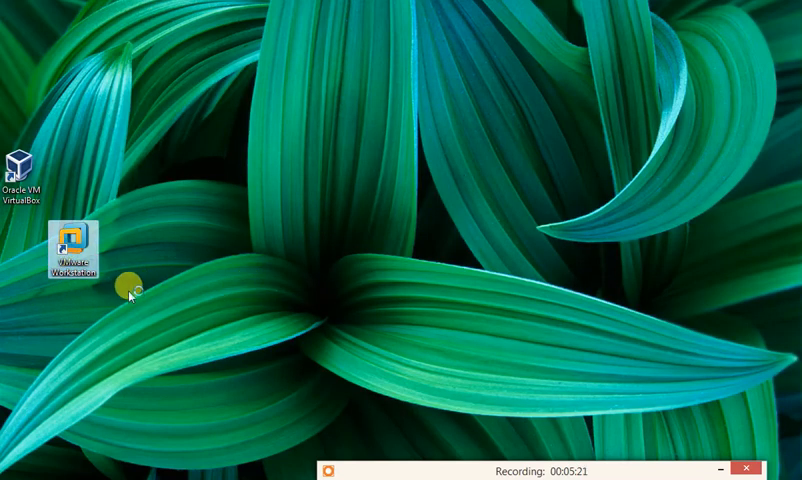
pyautogui.moveTo(370, 470)
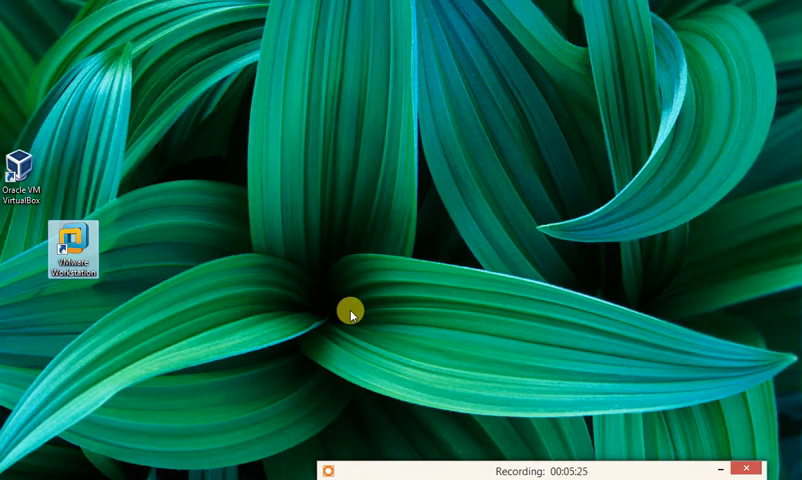
# Launch VMware Workstation from its new desktop shortcut
pyautogui.doubleClick(71, 244)
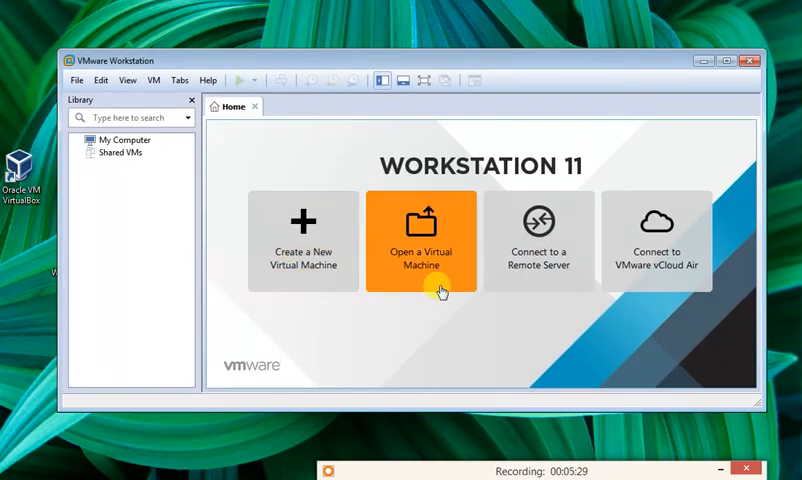
pyautogui.moveTo(78, 80)
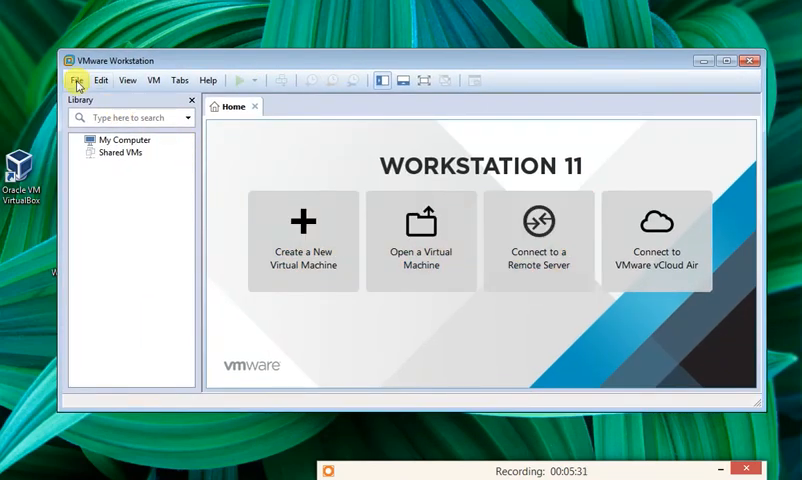
pyautogui.moveTo(397, 378)
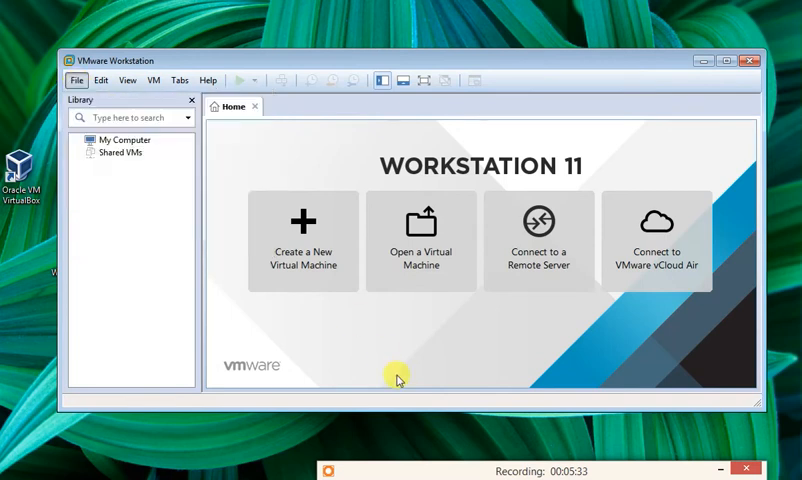
pyautogui.moveTo(328, 278)
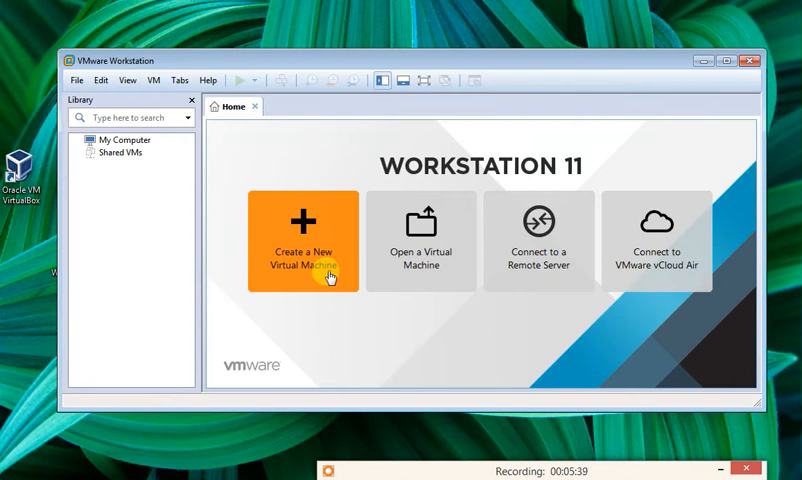
pyautogui.moveTo(440, 287)
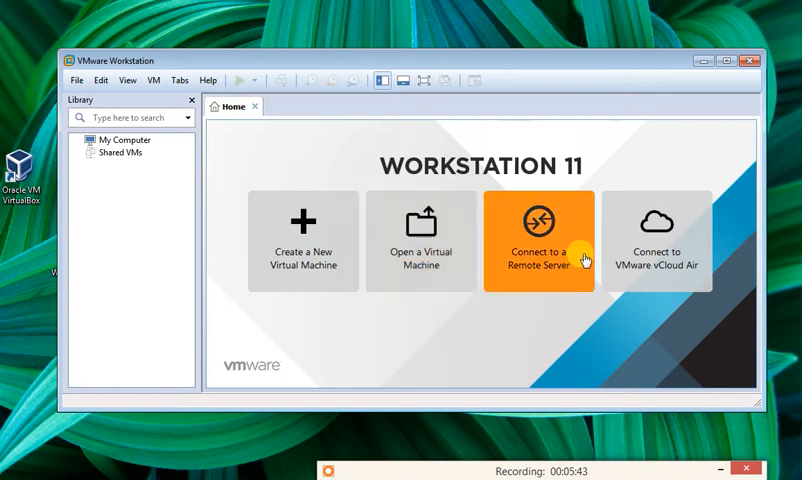
pyautogui.moveTo(551, 296)
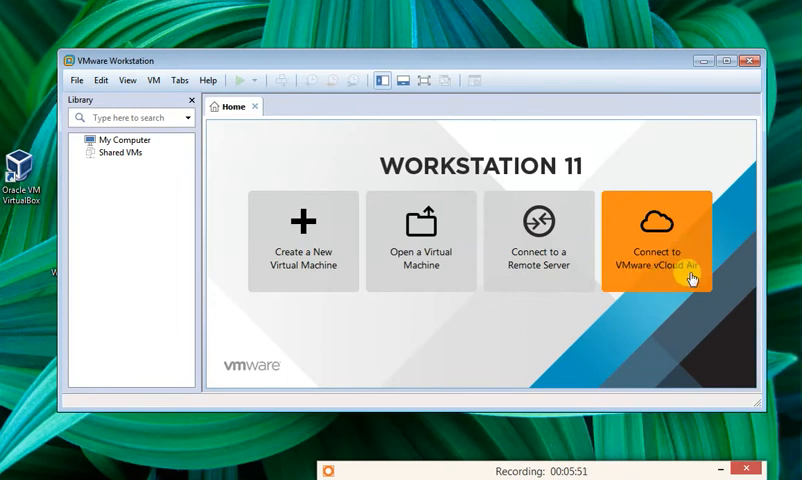
pyautogui.moveTo(303, 245)
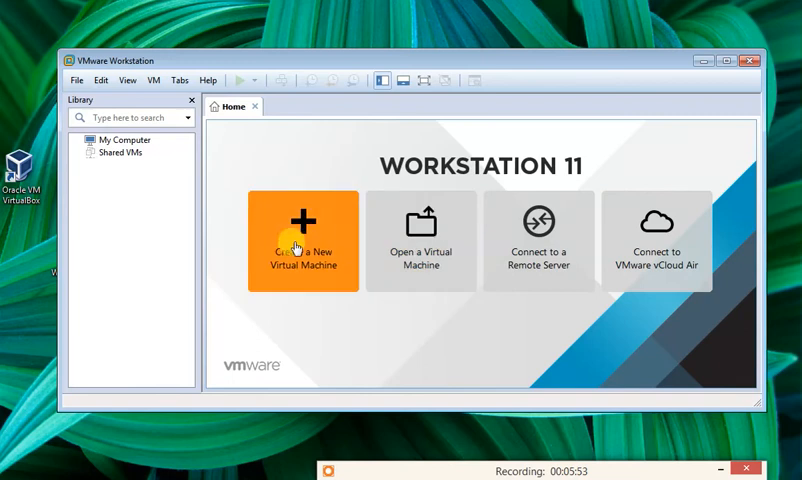
# Start a Typical new virtual machine using the Windows Server 2008 ISO from drive E:
pyautogui.click(303, 240)
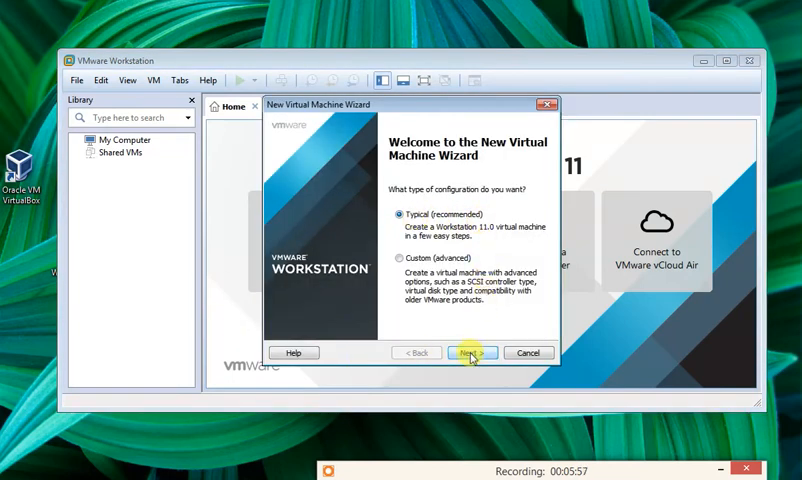
pyautogui.click(471, 352)
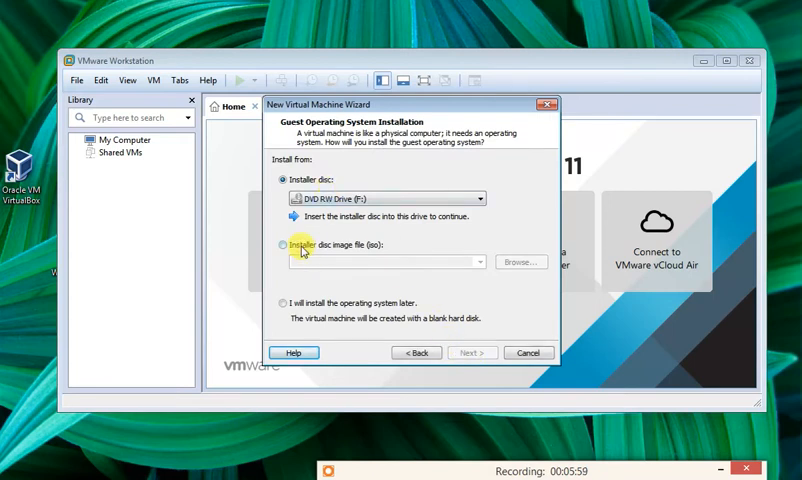
pyautogui.click(283, 245)
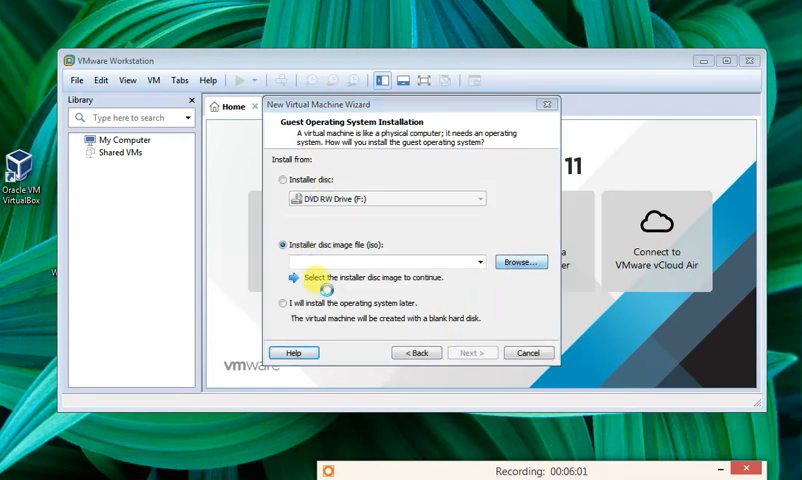
pyautogui.click(520, 262)
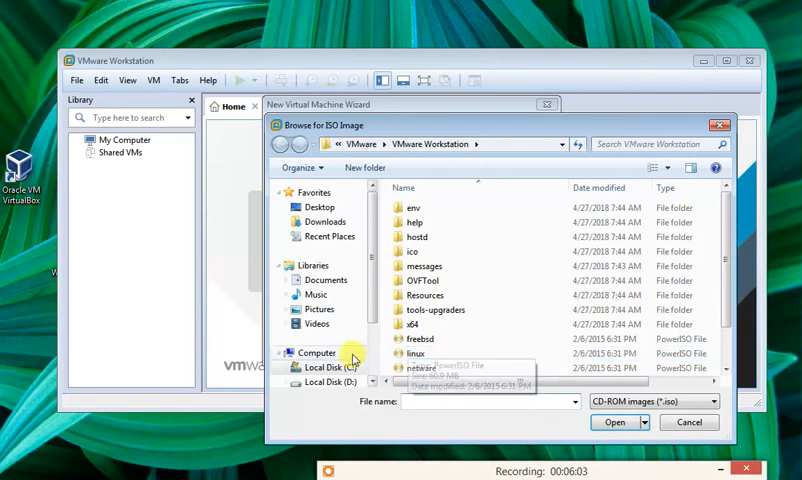
pyautogui.click(316, 302)
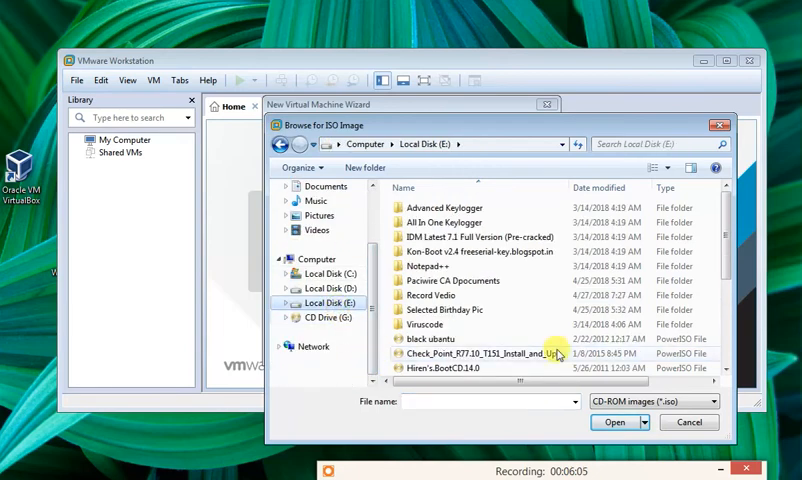
pyautogui.scroll(-3)
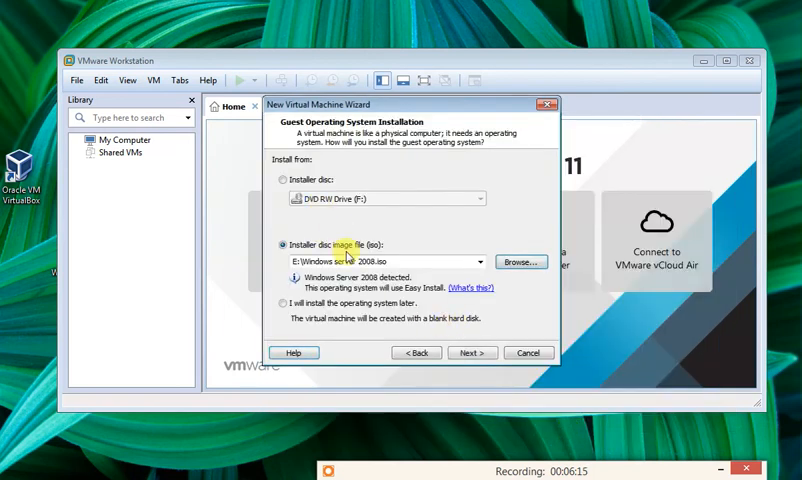
pyautogui.click(472, 352)
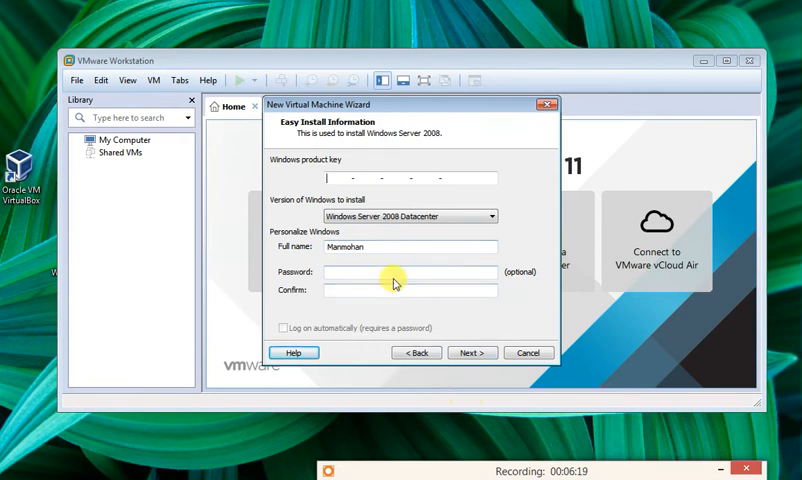
# Skip the product key and keep the default name and 40 GB split disk
pyautogui.click(471, 352)
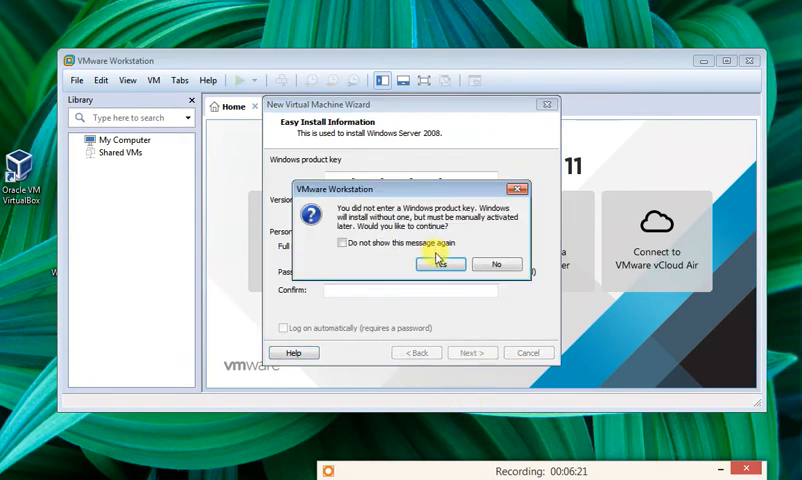
pyautogui.click(438, 264)
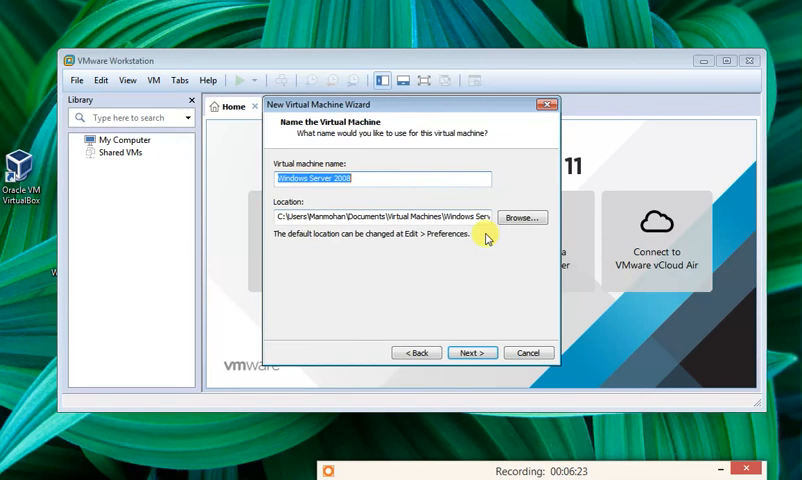
pyautogui.click(472, 352)
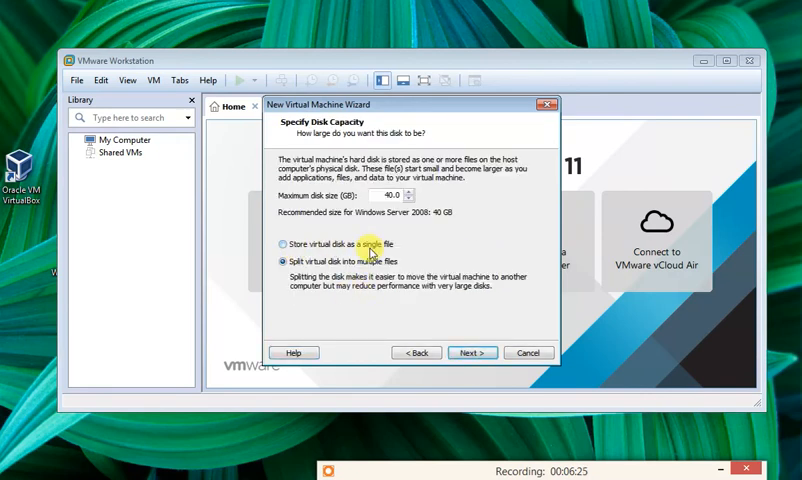
pyautogui.moveTo(383, 273)
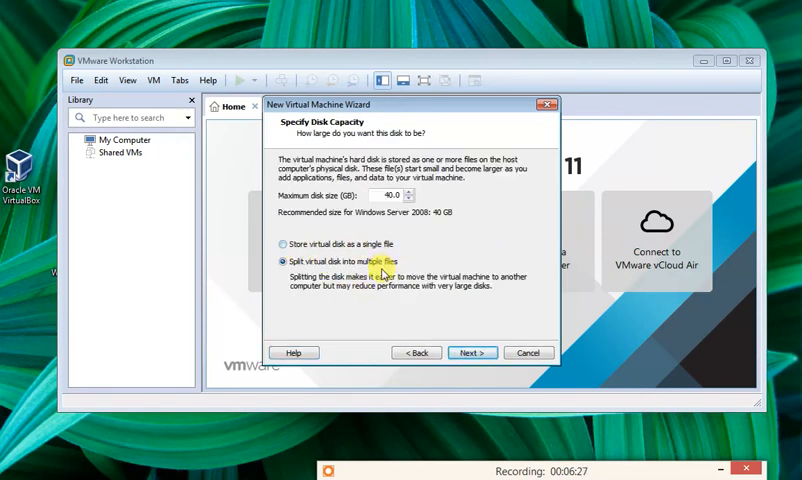
pyautogui.click(472, 352)
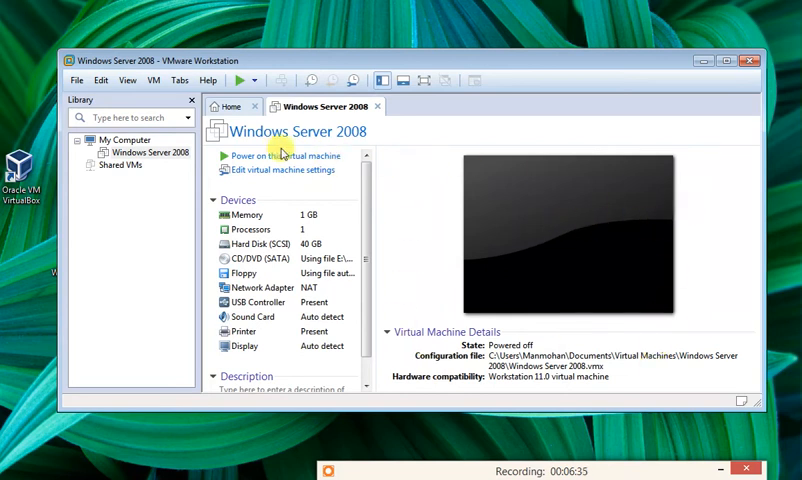
# Power on the Windows Server 2008 VM and suppress the keyboard and removable-device hints
pyautogui.click(284, 155)
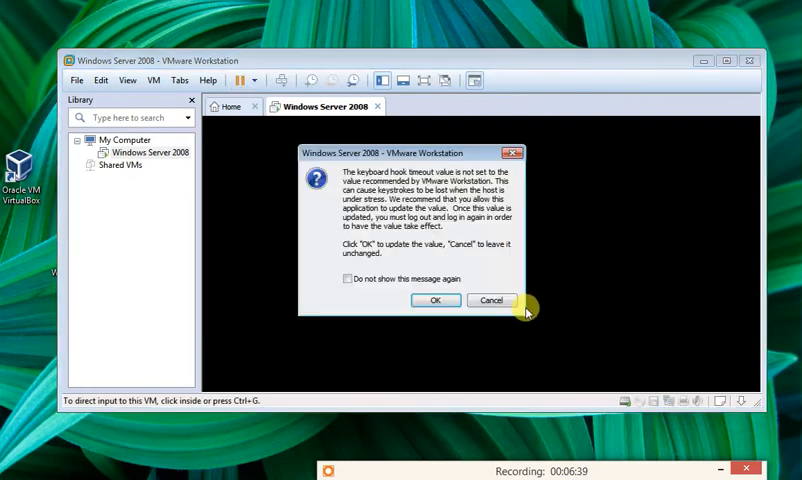
pyautogui.click(347, 278)
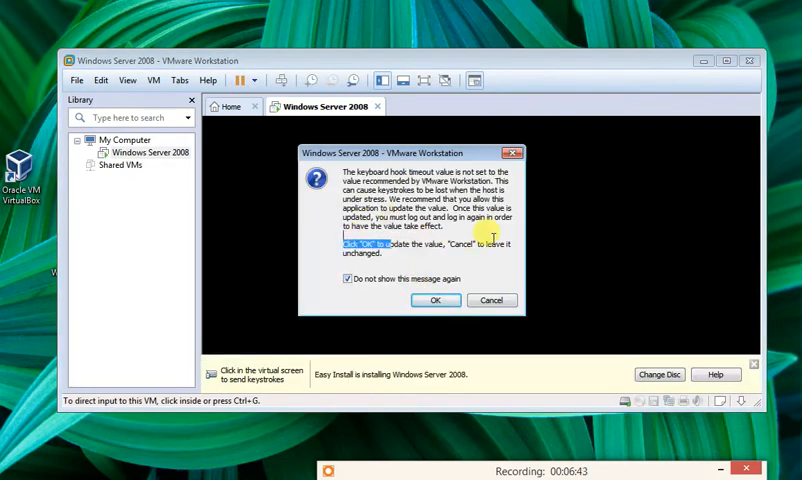
pyautogui.click(435, 300)
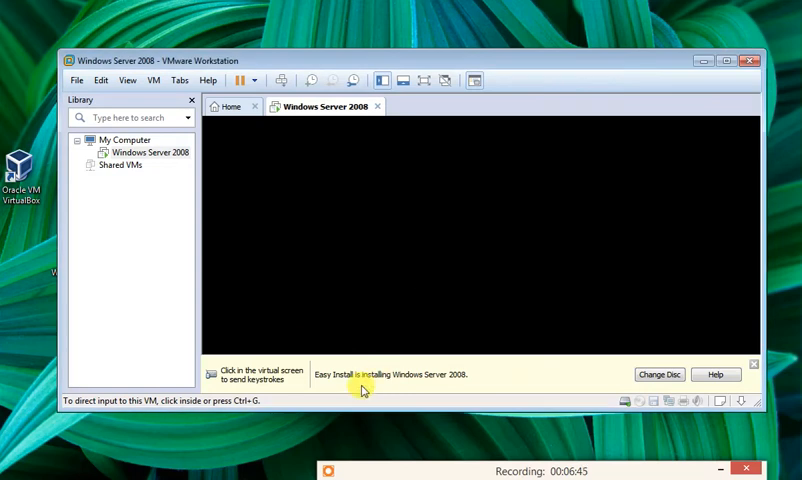
pyautogui.moveTo(288, 387)
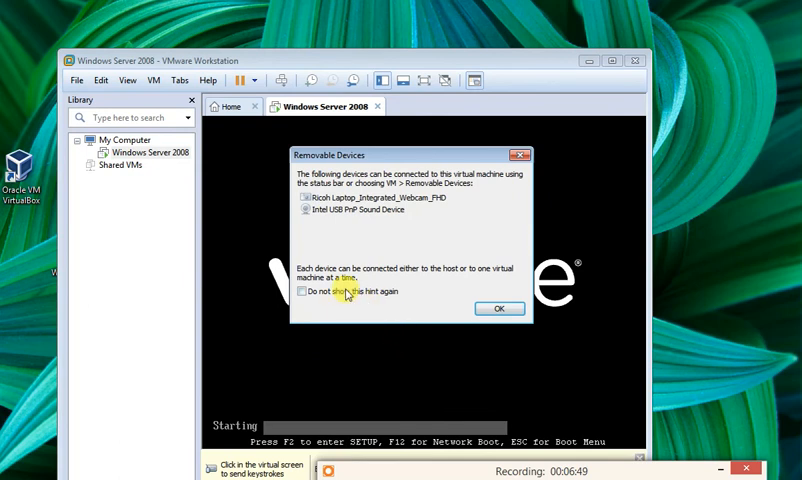
pyautogui.click(499, 308)
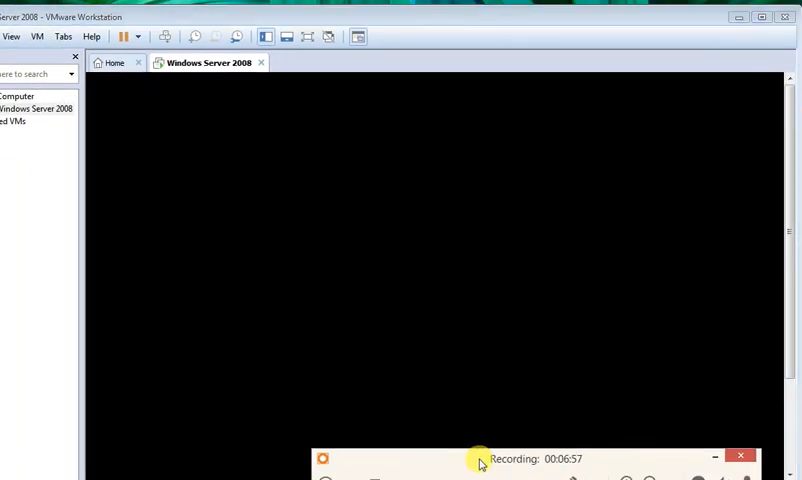
pyautogui.moveTo(343, 358)
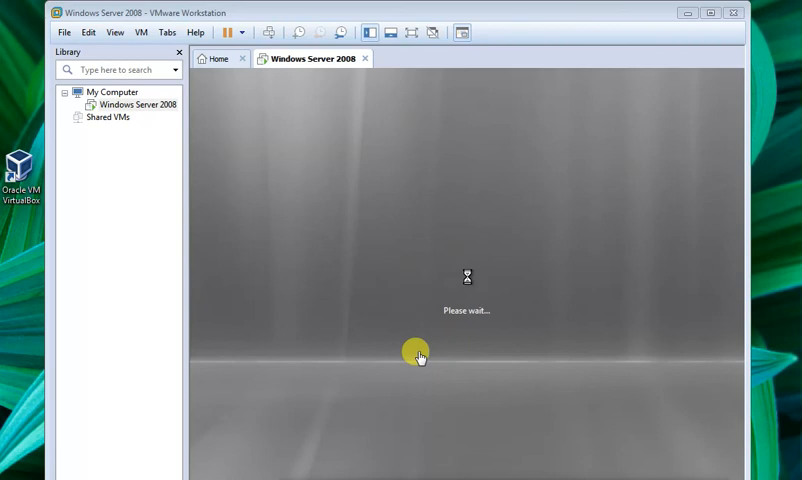
pyautogui.moveTo(413, 361)
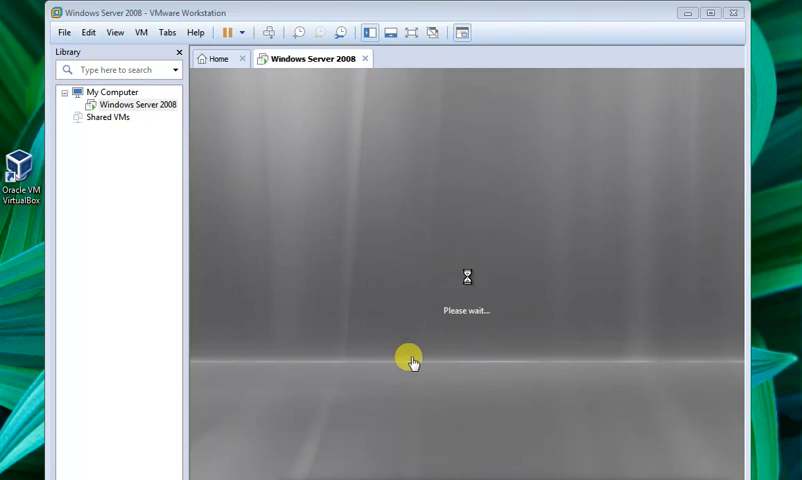
pyautogui.moveTo(557, 258)
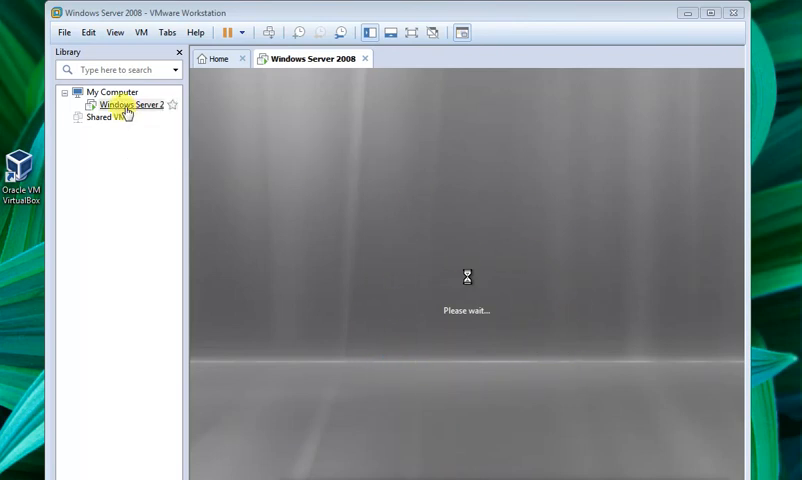
# Cancel Windows setup, then power off the Windows Server 2008 VM and close its tab
pyautogui.click(64, 32)
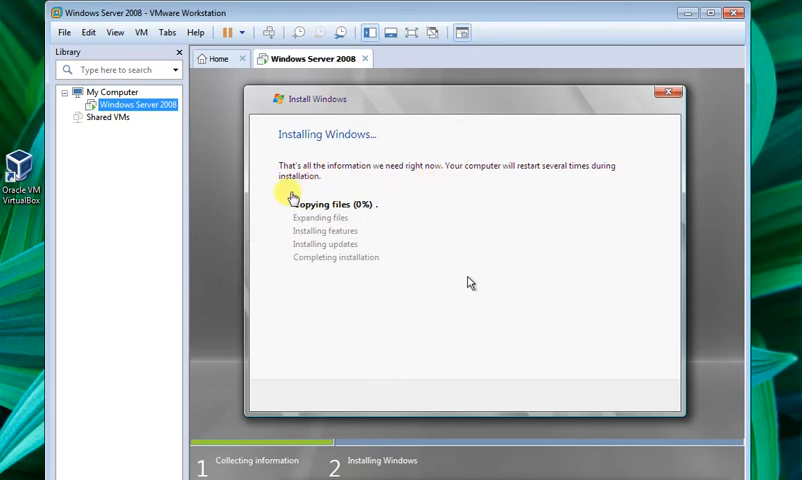
pyautogui.moveTo(663, 106)
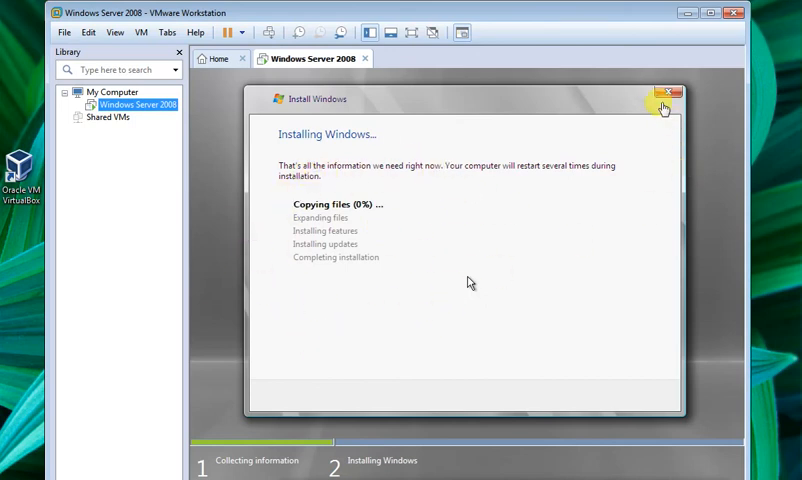
pyautogui.moveTo(603, 123)
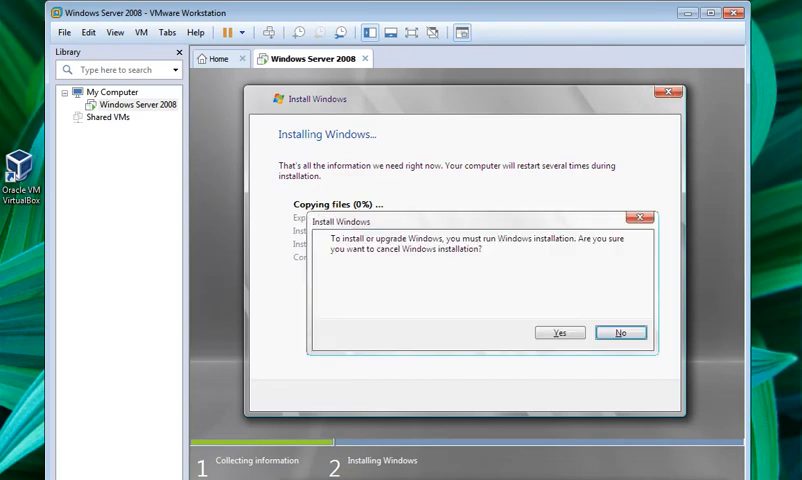
pyautogui.click(559, 332)
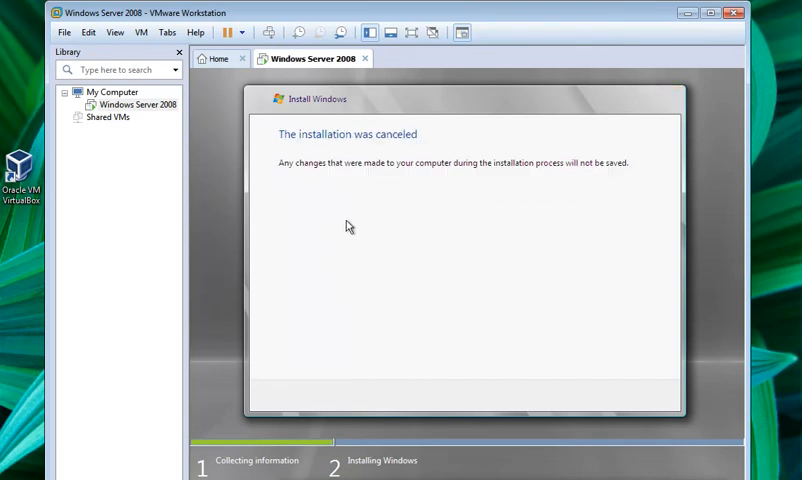
pyautogui.moveTo(305, 141)
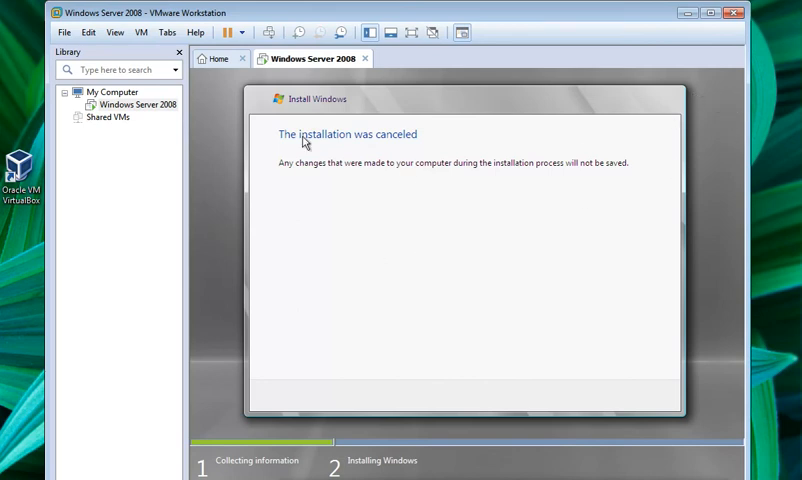
pyautogui.click(366, 58)
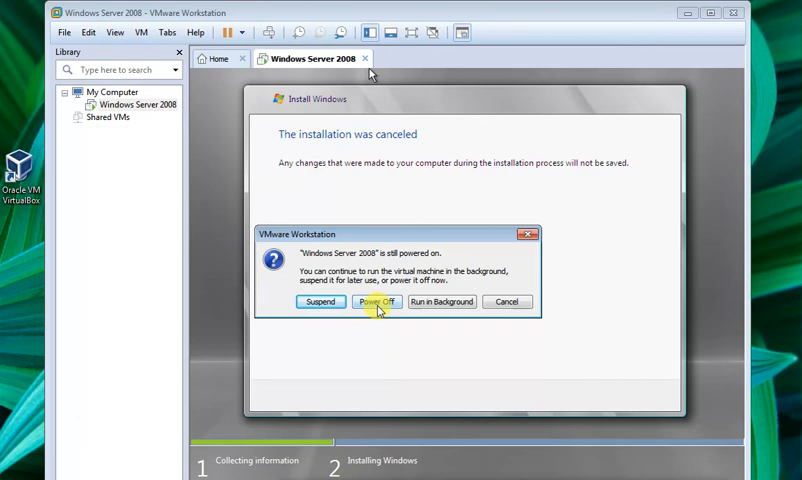
pyautogui.click(376, 301)
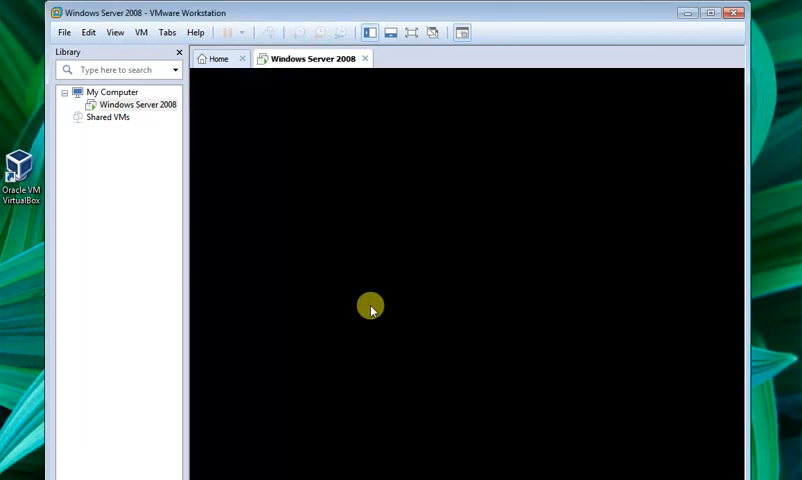
pyautogui.click(366, 58)
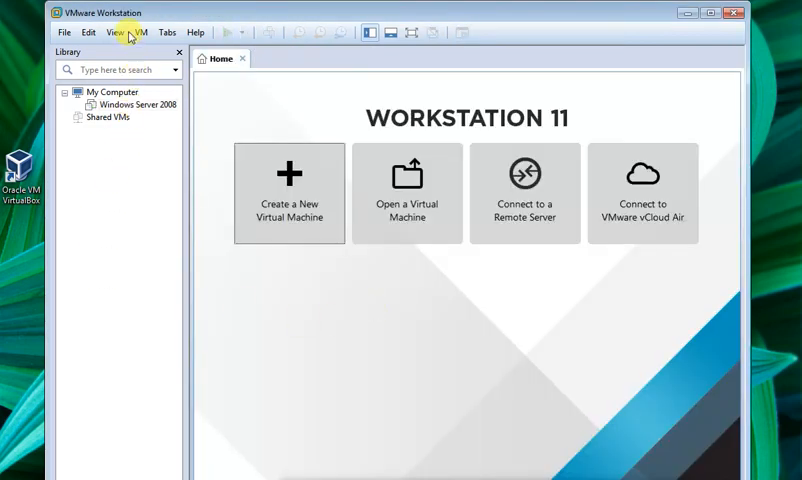